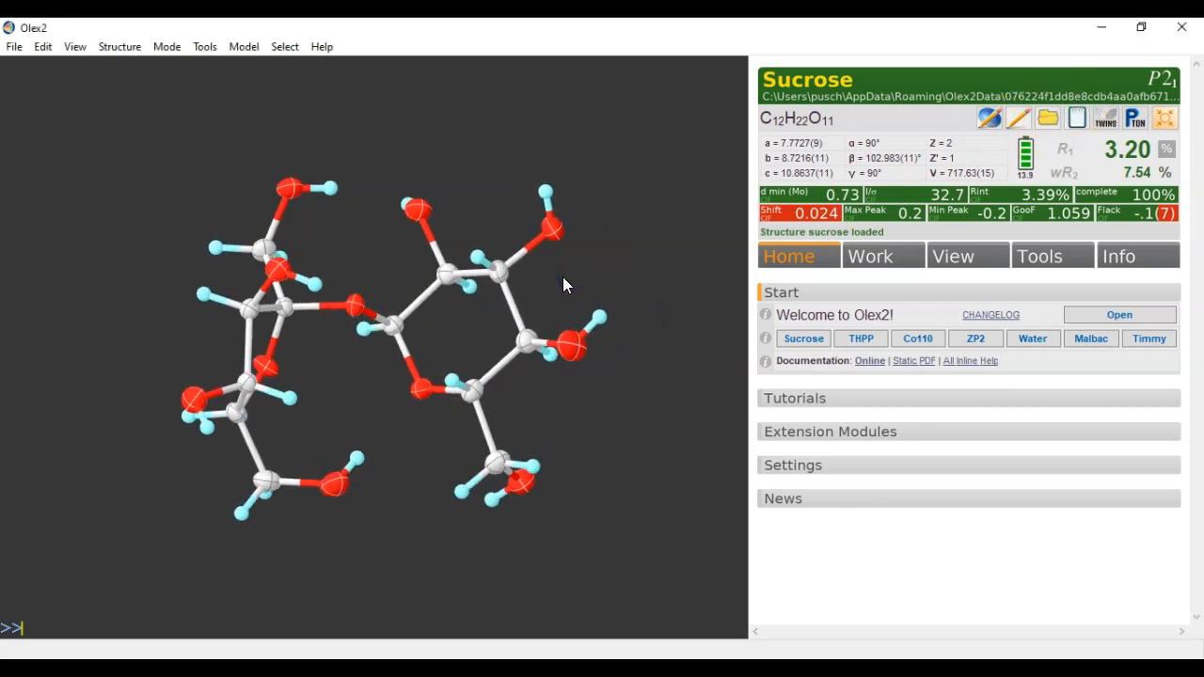
# Export the loaded sucrose structure to ex.xyz with the 'file ex.xyz' command
pyautogui.write('file')
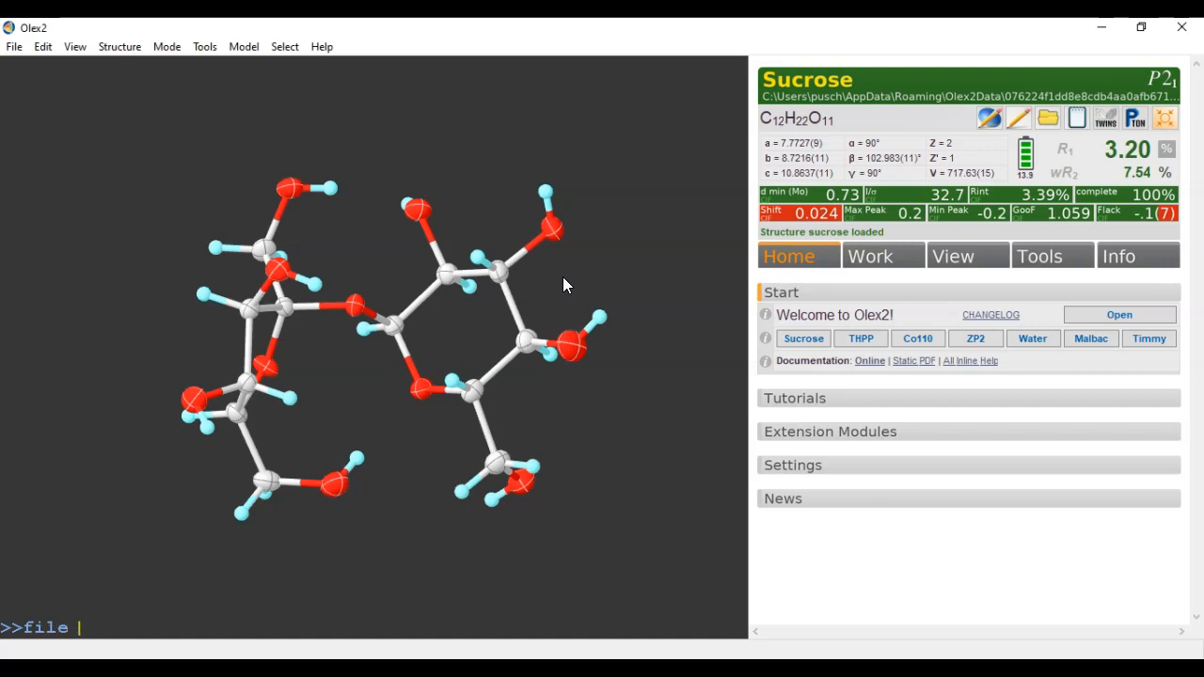
pyautogui.write('ex')
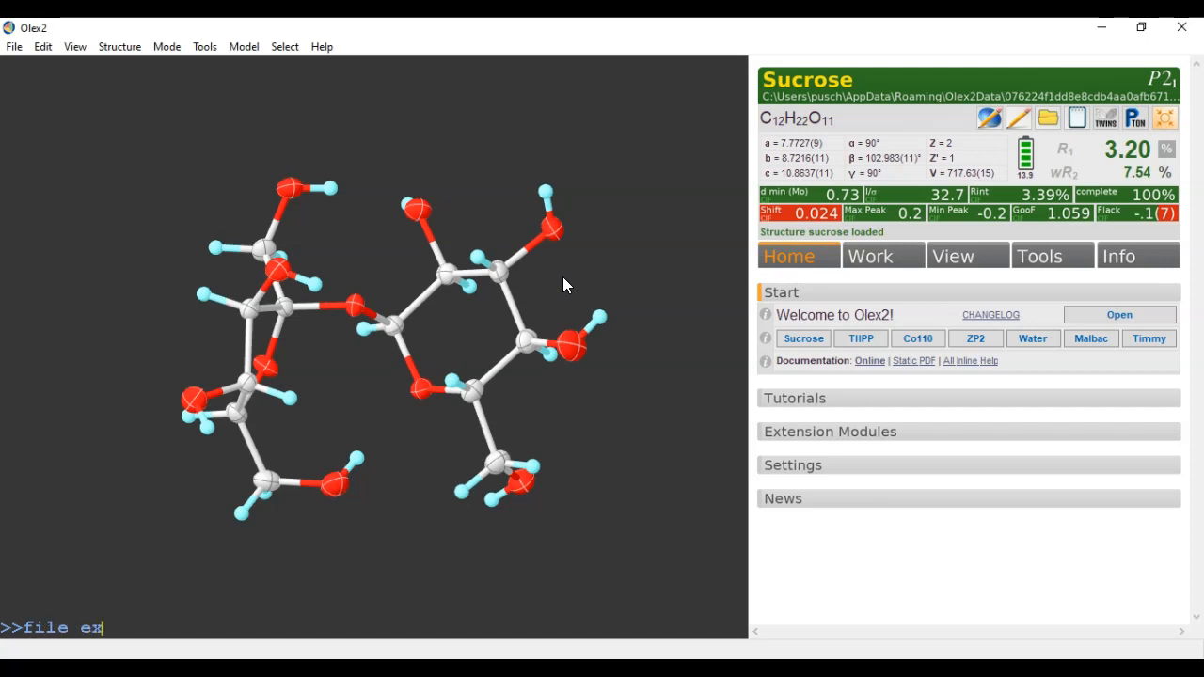
pyautogui.write('.')
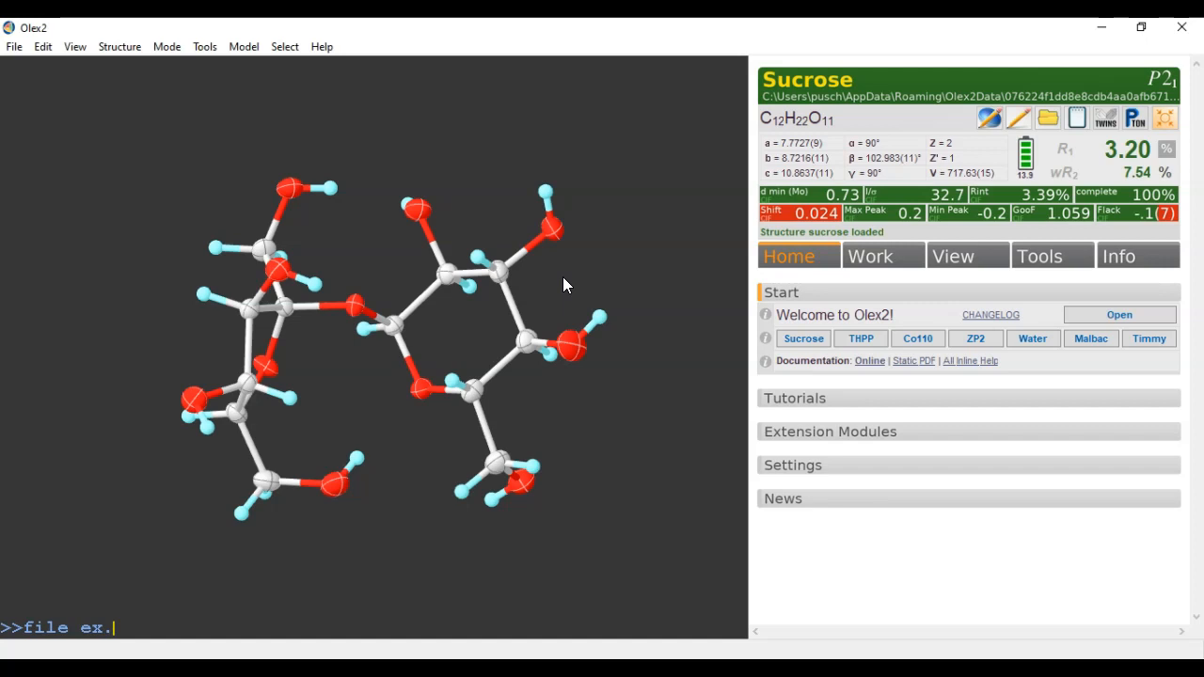
pyautogui.write('xyz')
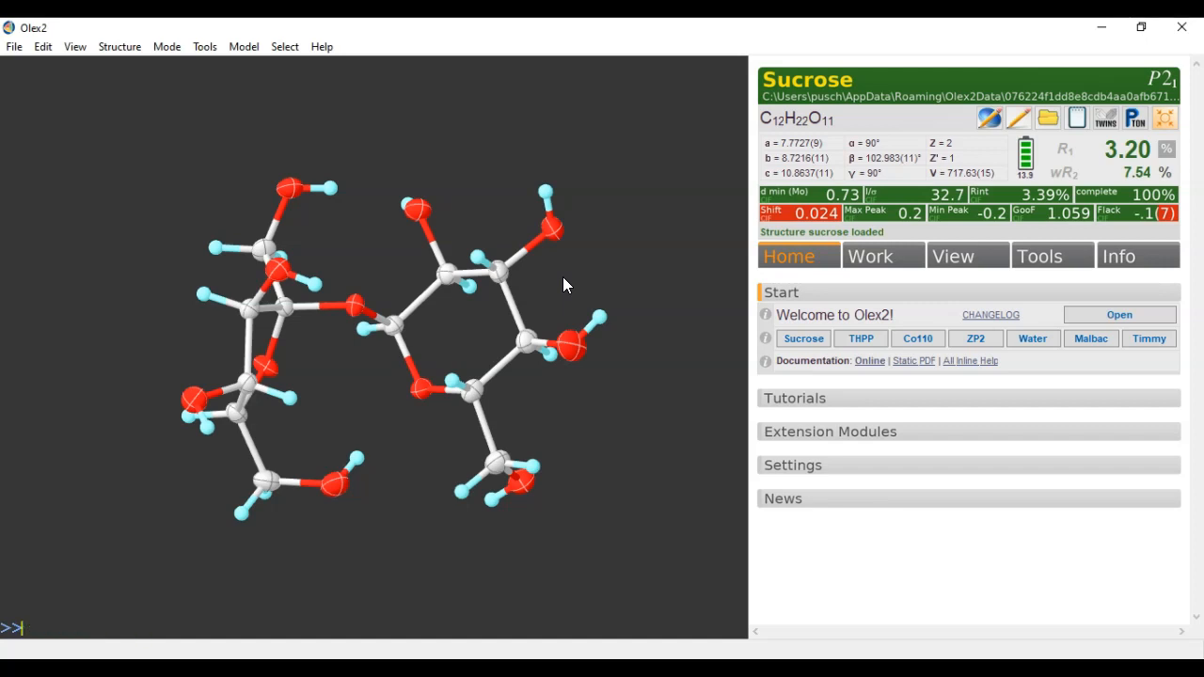
pyautogui.moveTo(1021, 127)
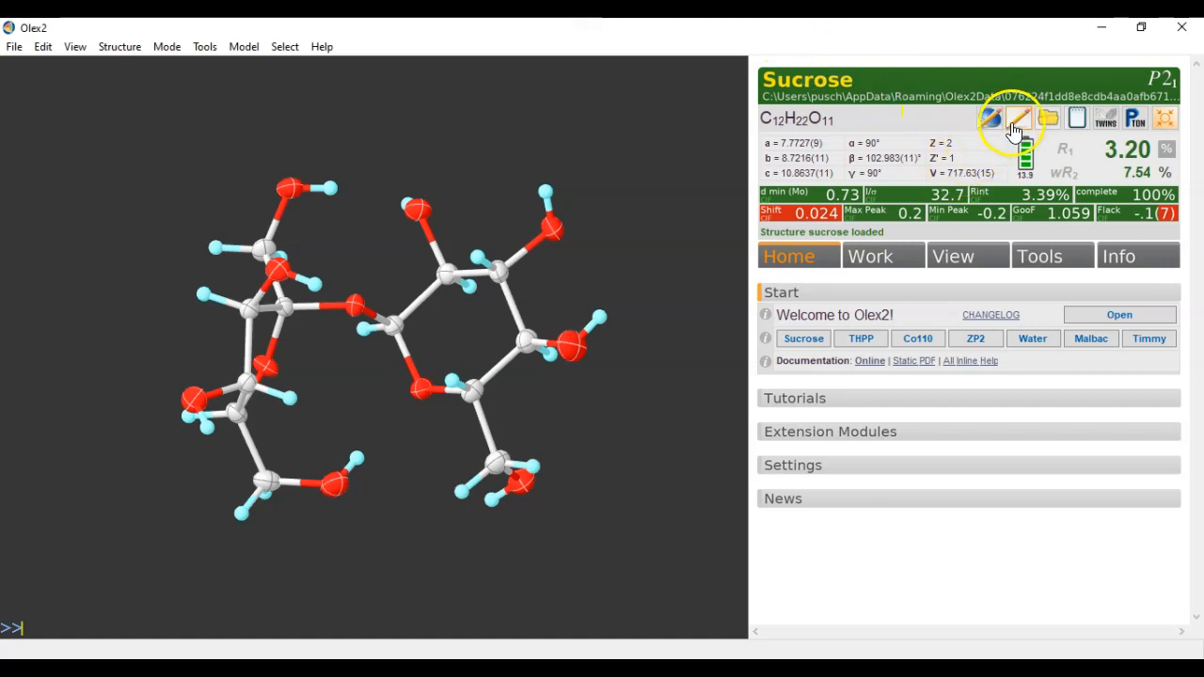
pyautogui.click(1048, 117)
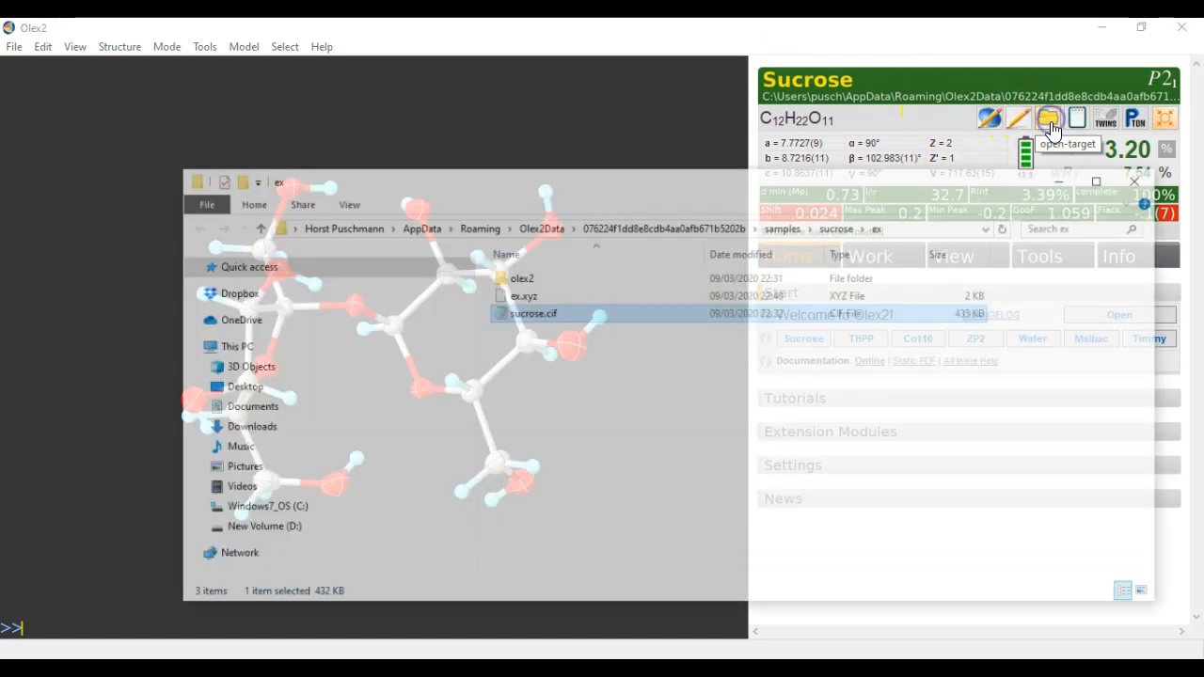
pyautogui.click(527, 267)
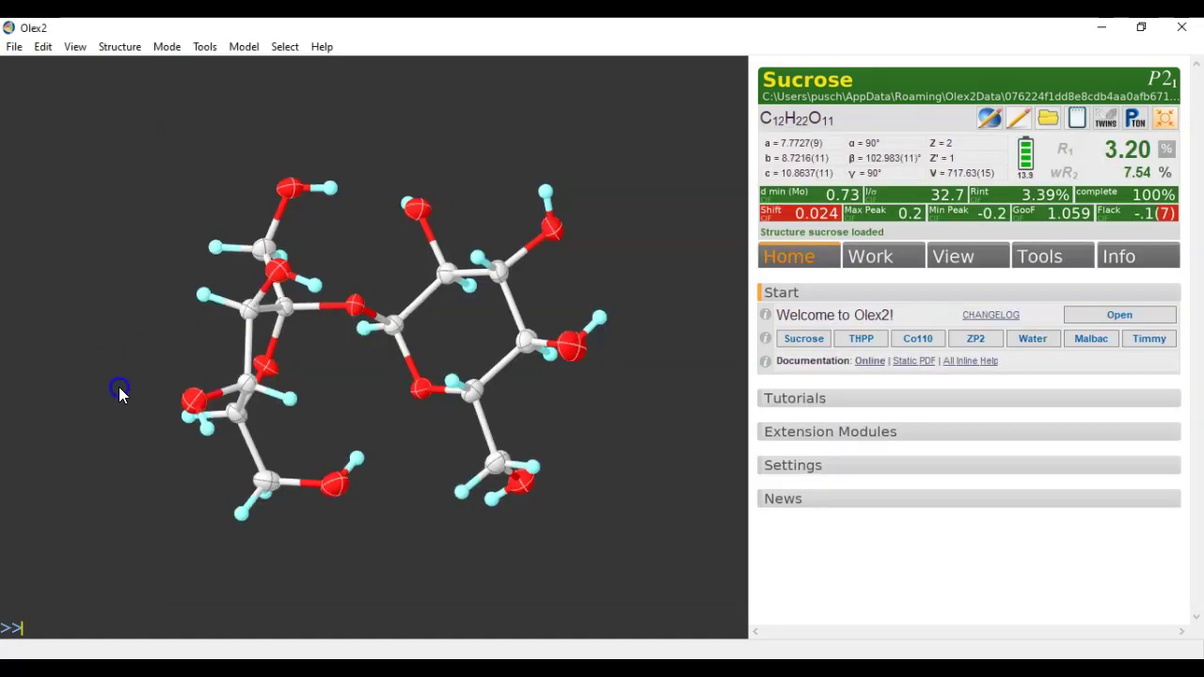
pyautogui.click(871, 256)
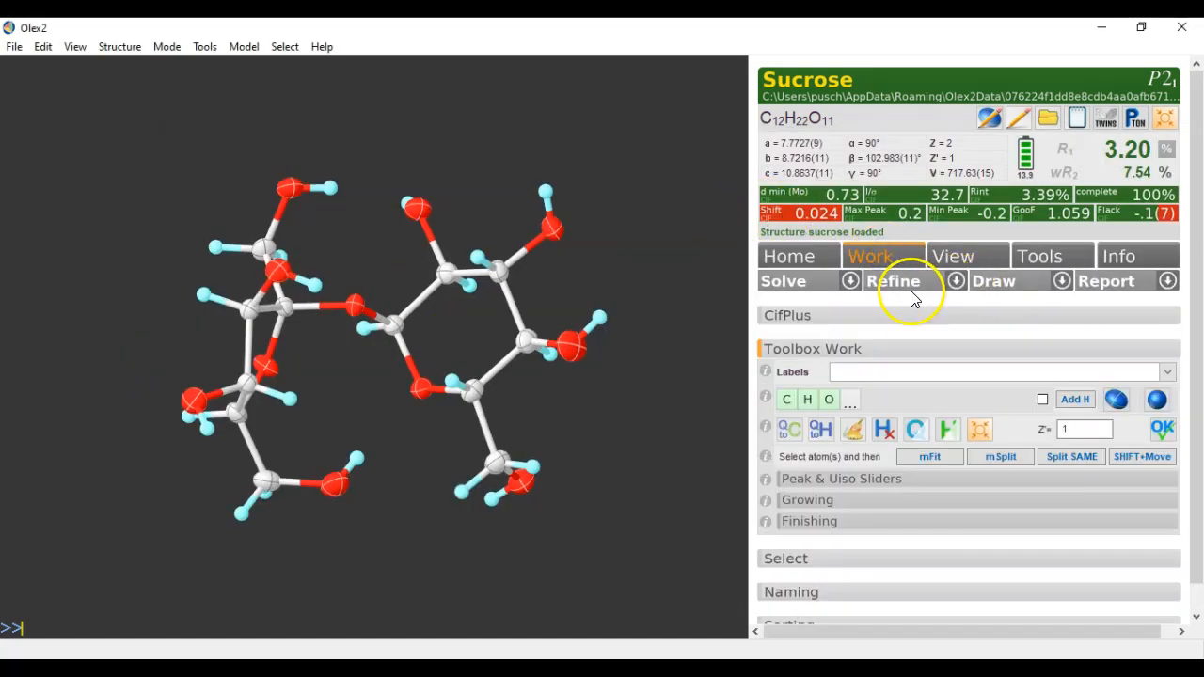
pyautogui.click(790, 255)
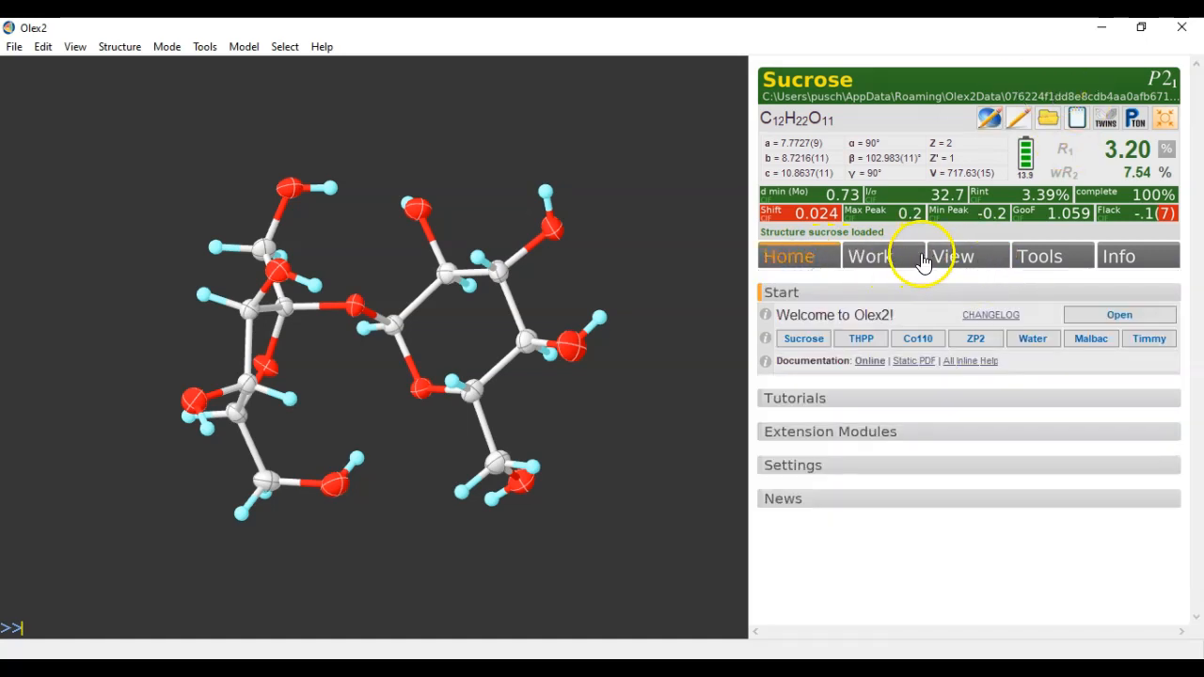
pyautogui.click(867, 256)
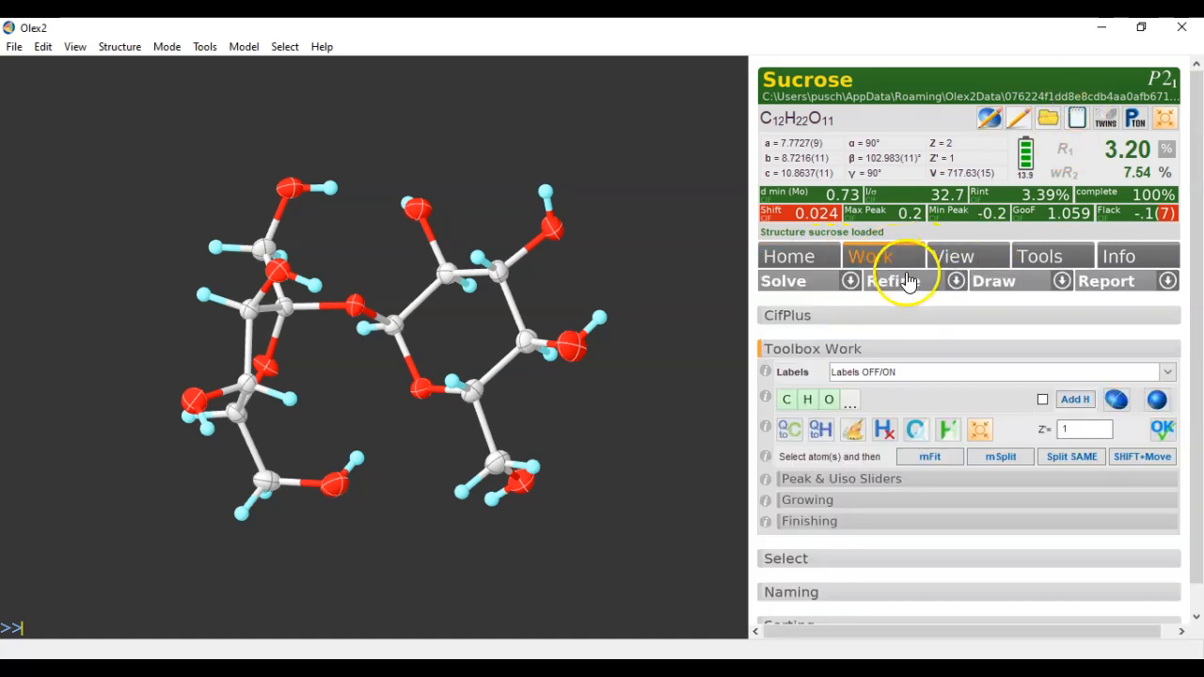
pyautogui.click(790, 255)
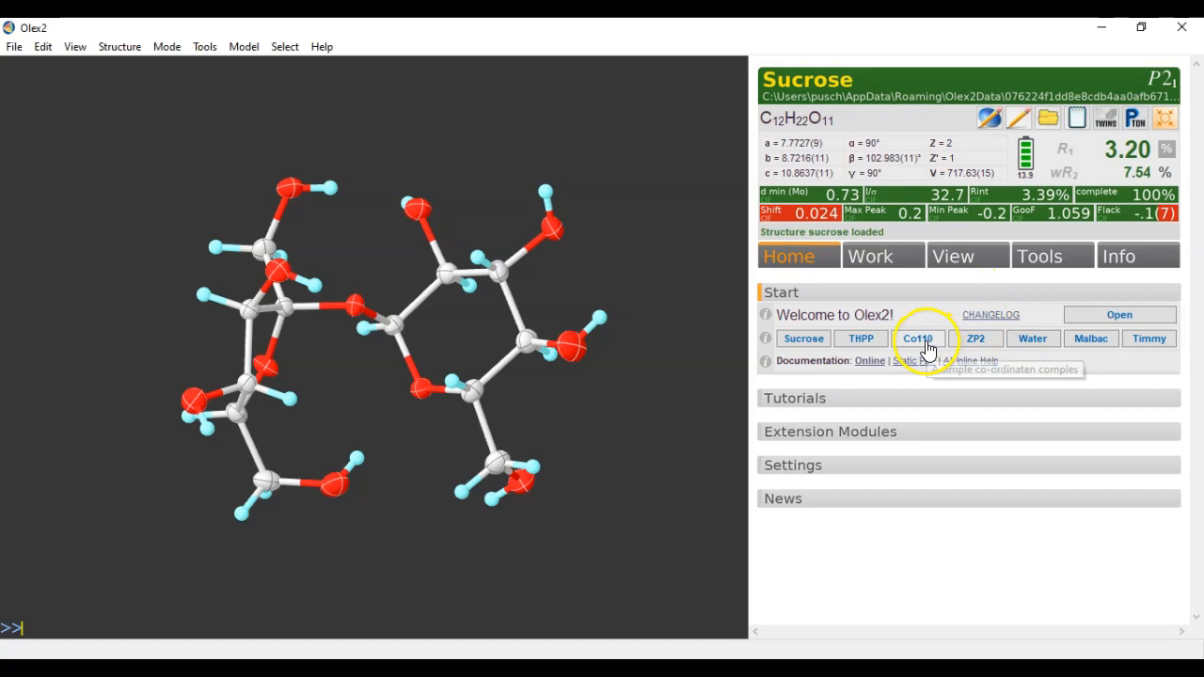
pyautogui.moveTo(615, 357)
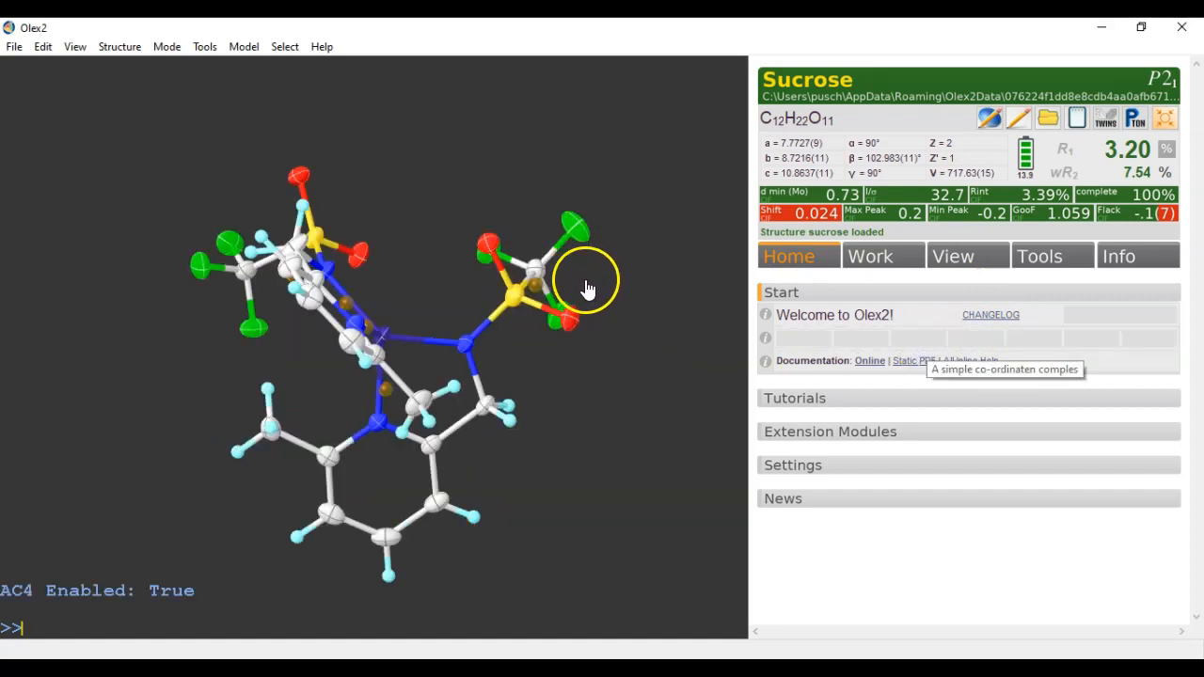
# Load the Co110 sample cobalt complex from the Home tab's Start section
pyautogui.click(918, 338)
pyautogui.write('i')
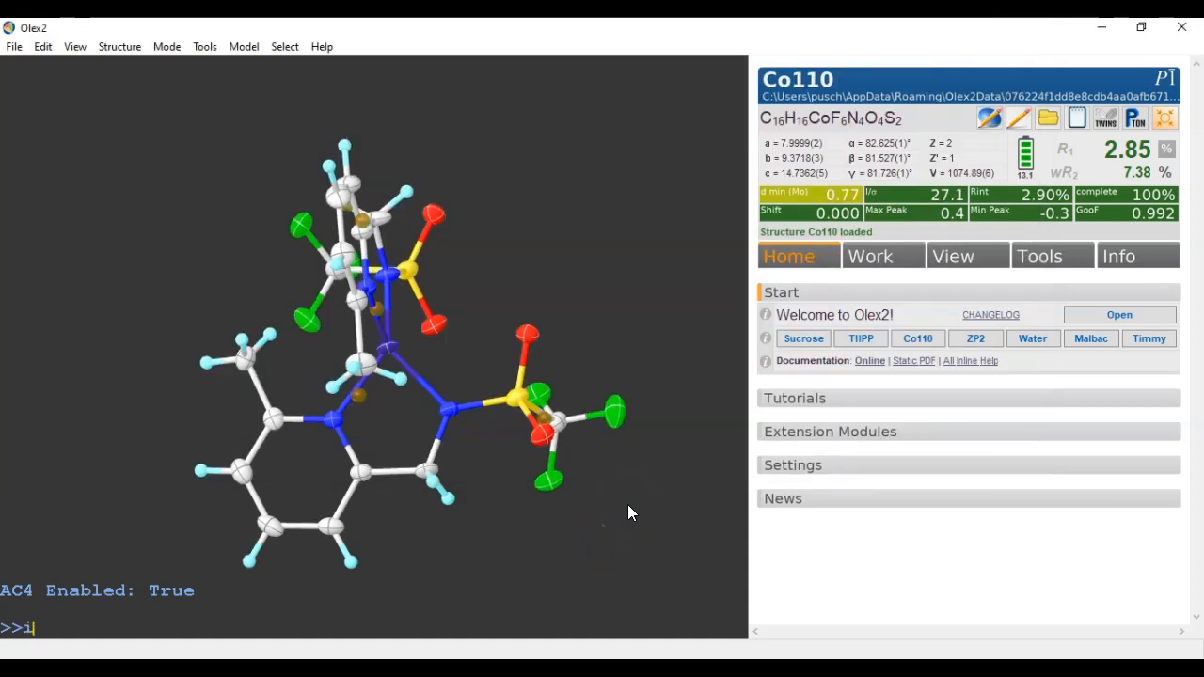
# Import the ex.xyz sucrose fragment with importfrag and drag it beside the Co110 complex
pyautogui.write('mportf')
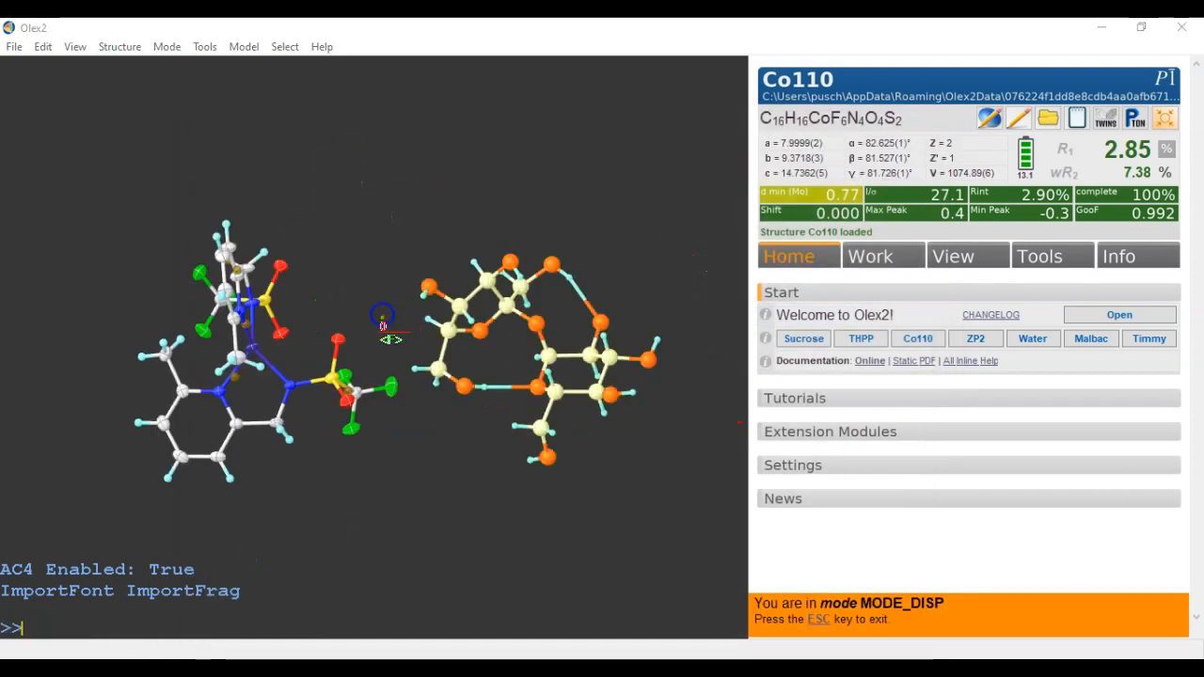
pyautogui.moveTo(383, 315); pyautogui.dragTo(619, 174)
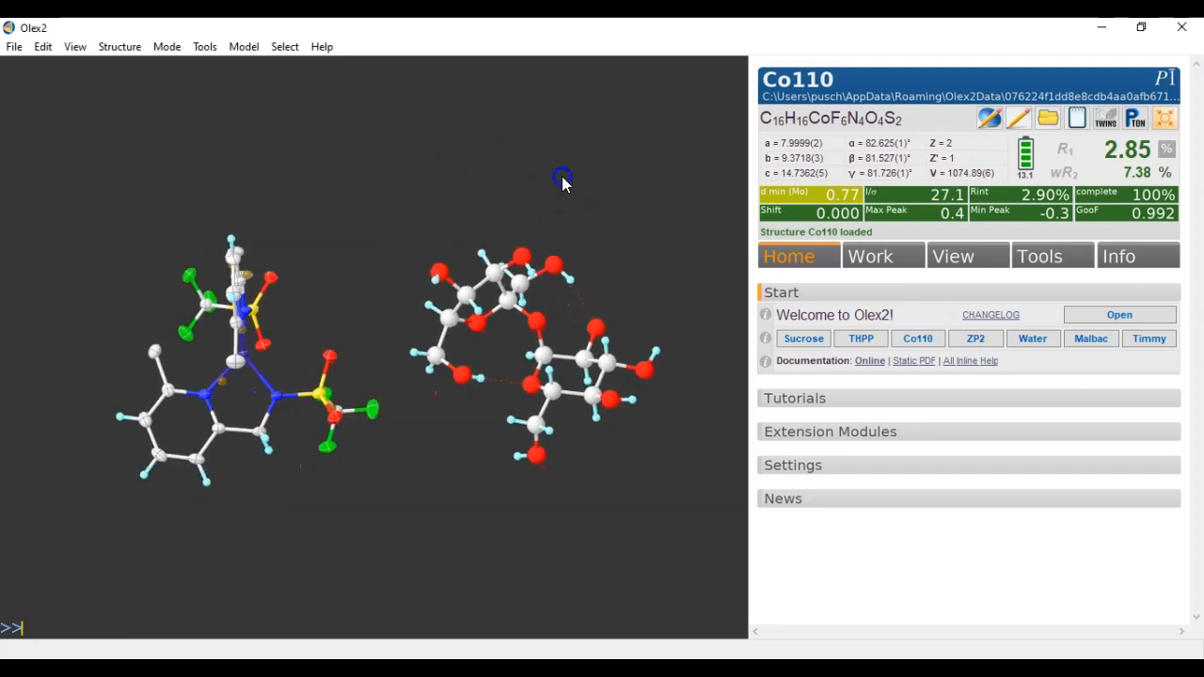
pyautogui.moveTo(563, 178); pyautogui.dragTo(541, 177)
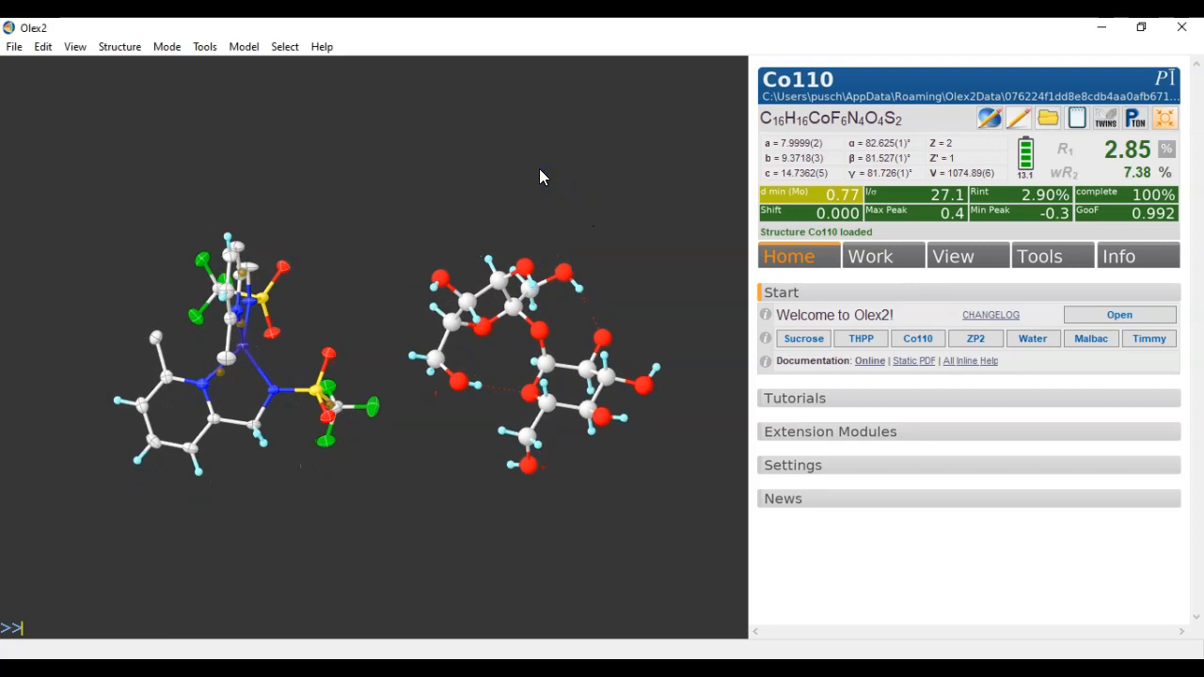
# Save the complex plus sucrose as Co_ex.xyz, then rotate the model to inspect it
pyautogui.write('file')
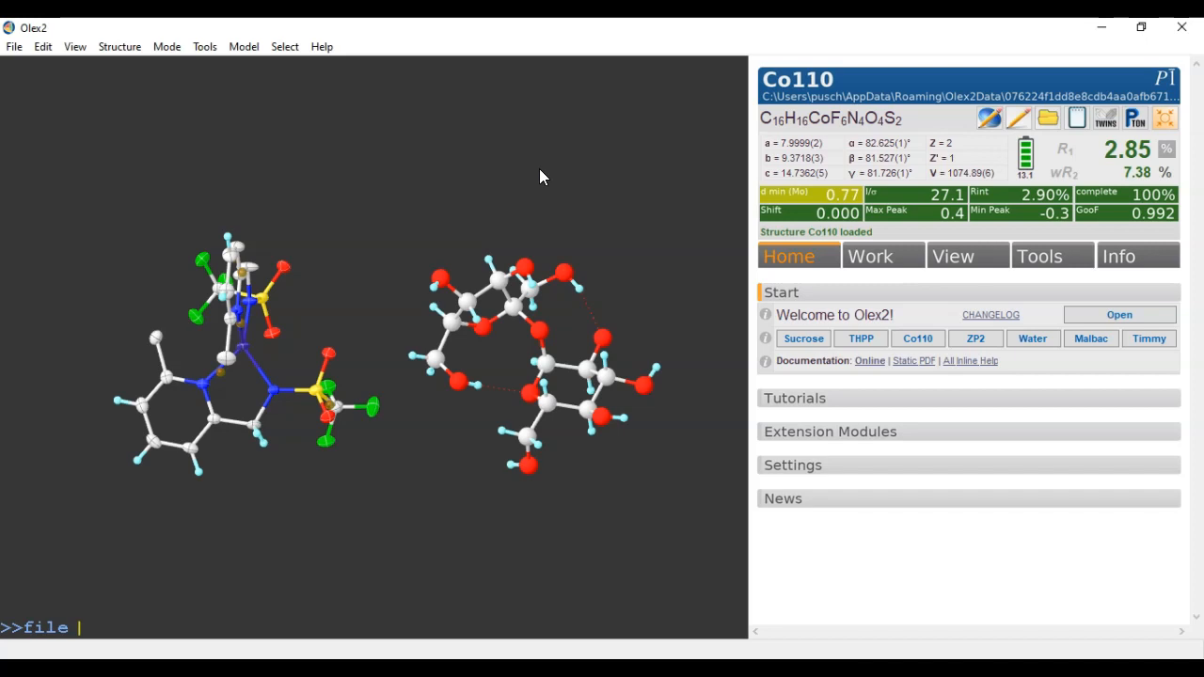
pyautogui.write('Co_ex')
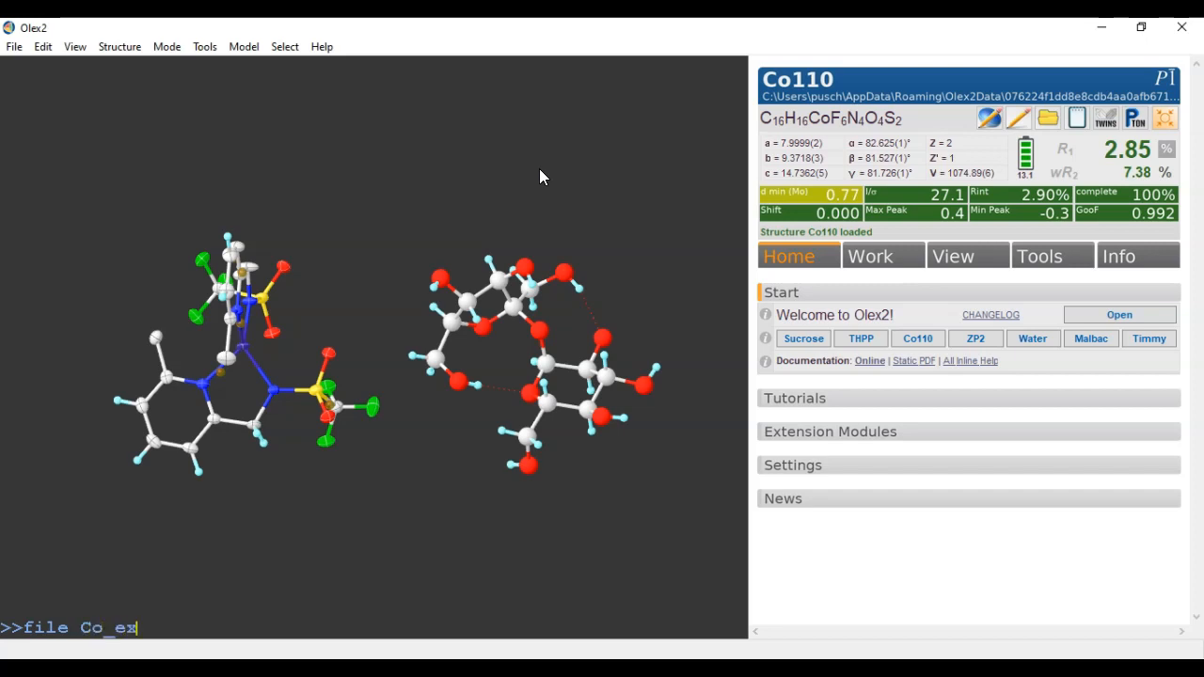
pyautogui.write('.x')
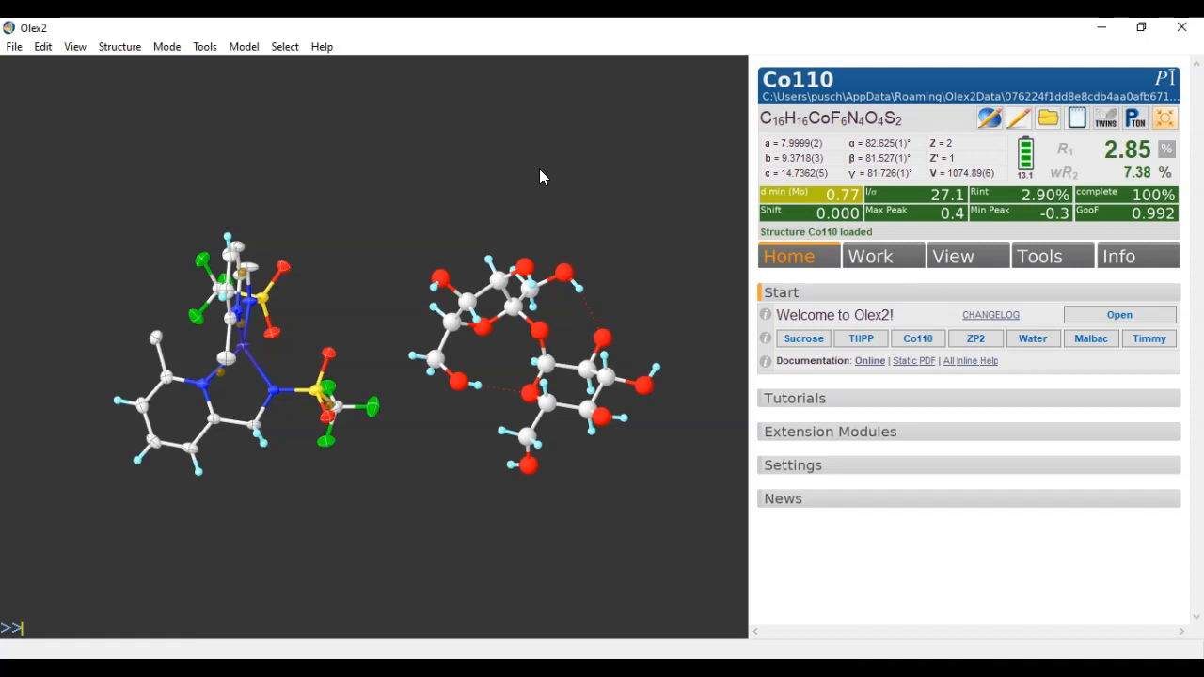
pyautogui.moveTo(541, 177); pyautogui.dragTo(430, 196)
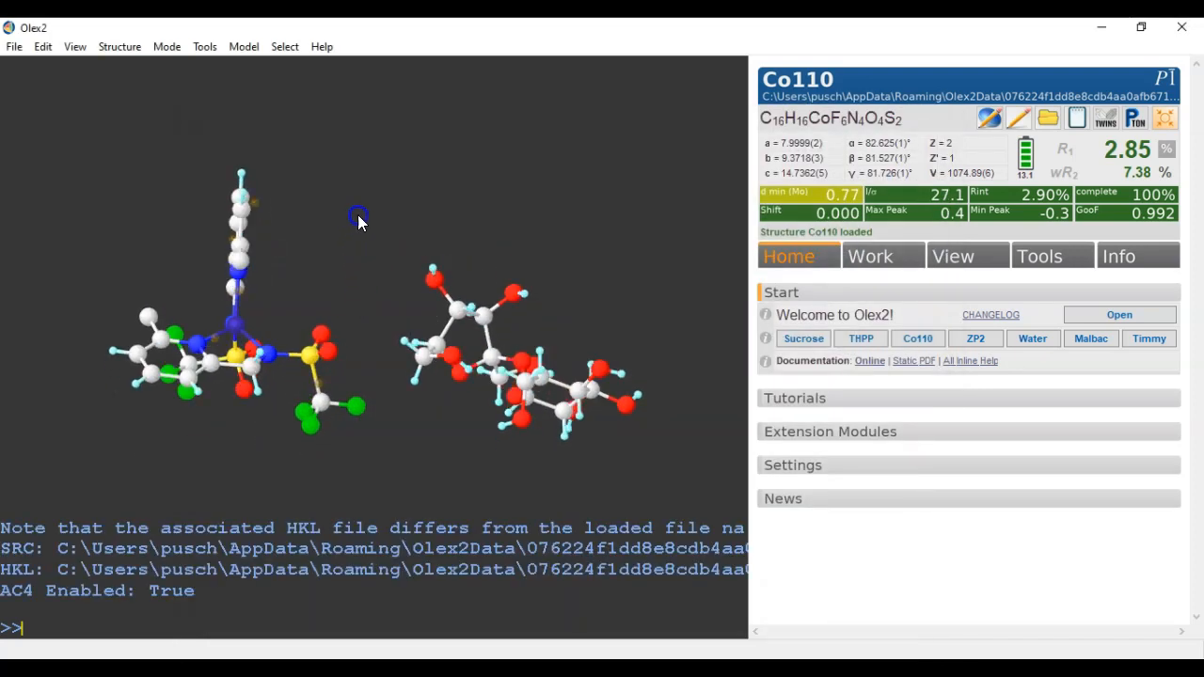
pyautogui.moveTo(357, 218); pyautogui.dragTo(356, 289)
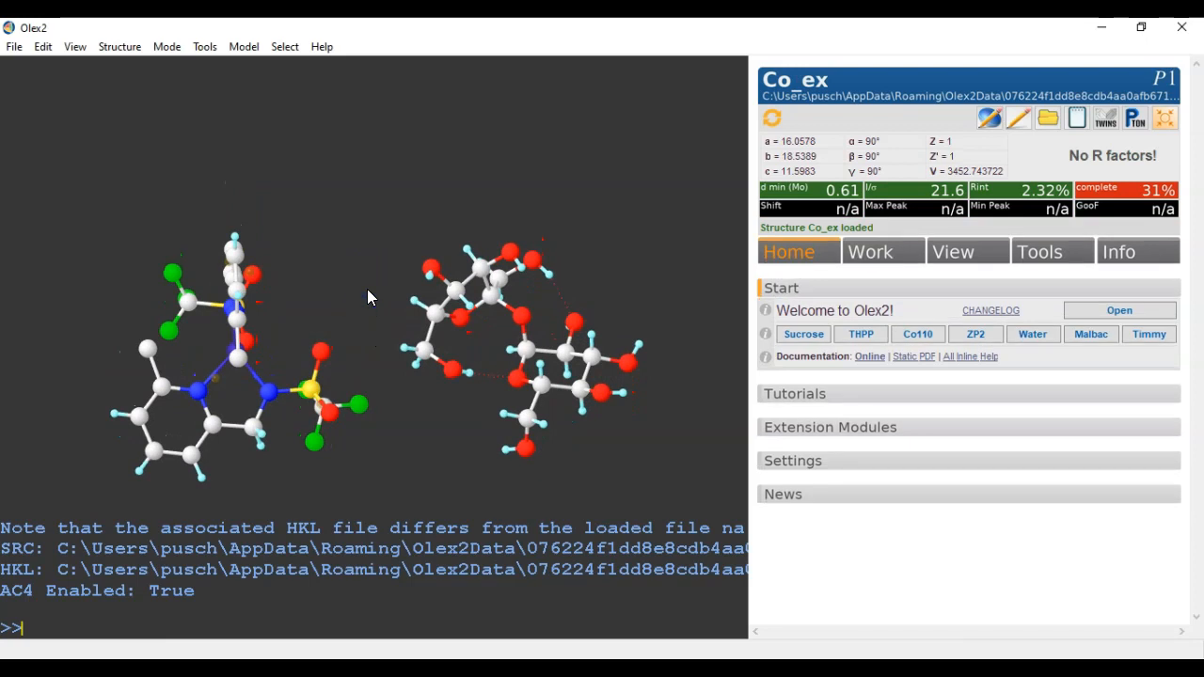
# Write the combined model to Co1110_ex.cif and open that file in Notepad++
pyautogui.write('file')
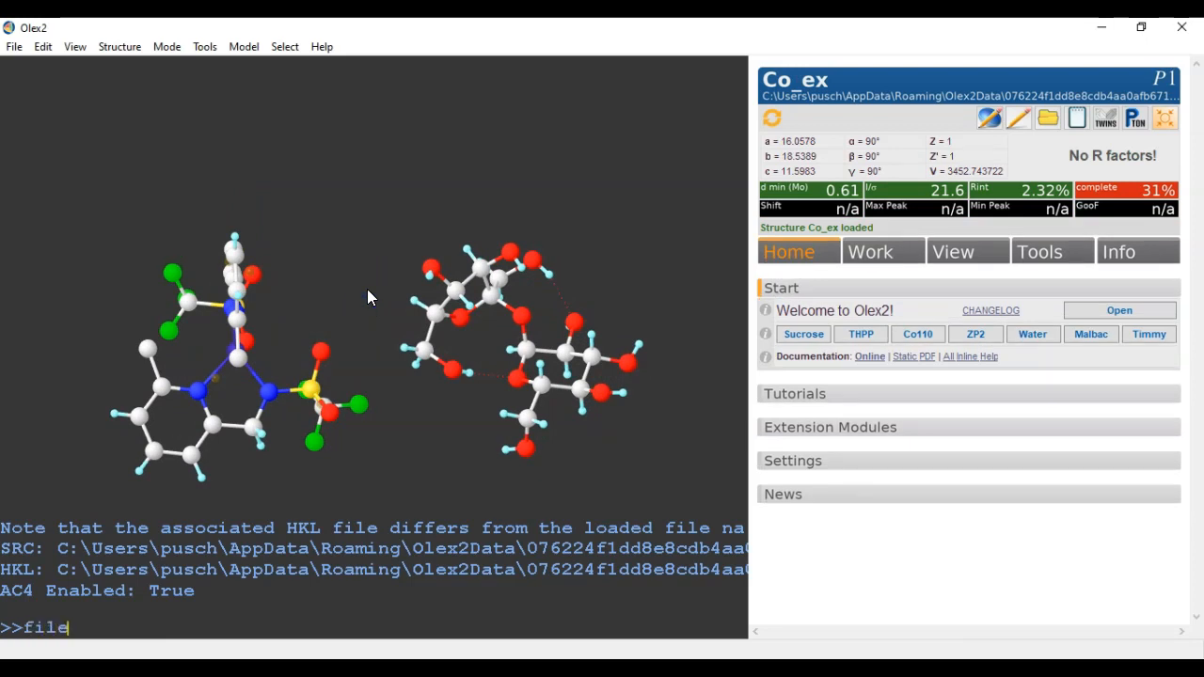
pyautogui.write('Co1110_')
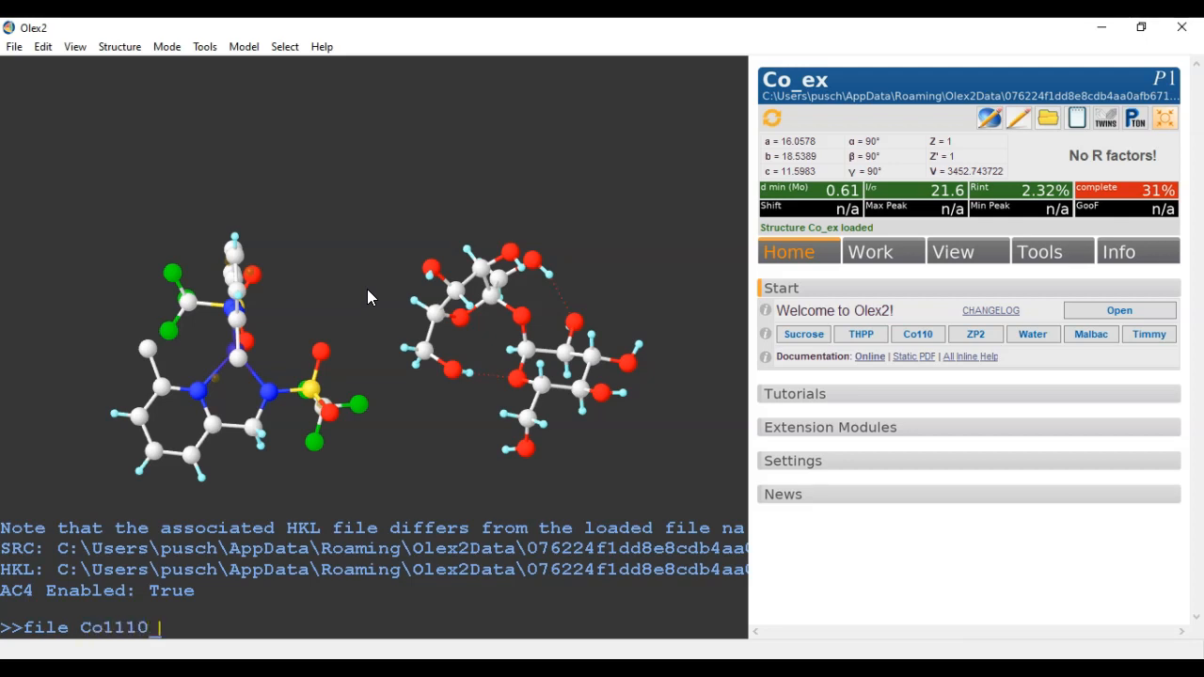
pyautogui.write('ex.cif')
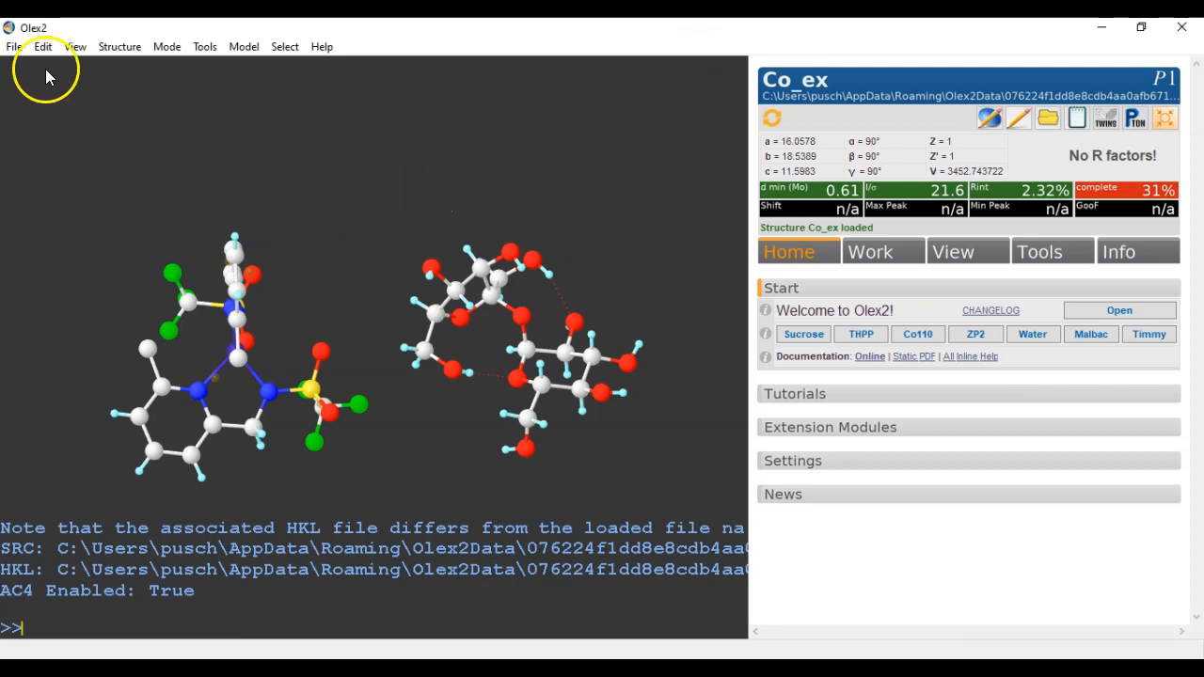
pyautogui.moveTo(1076, 118)
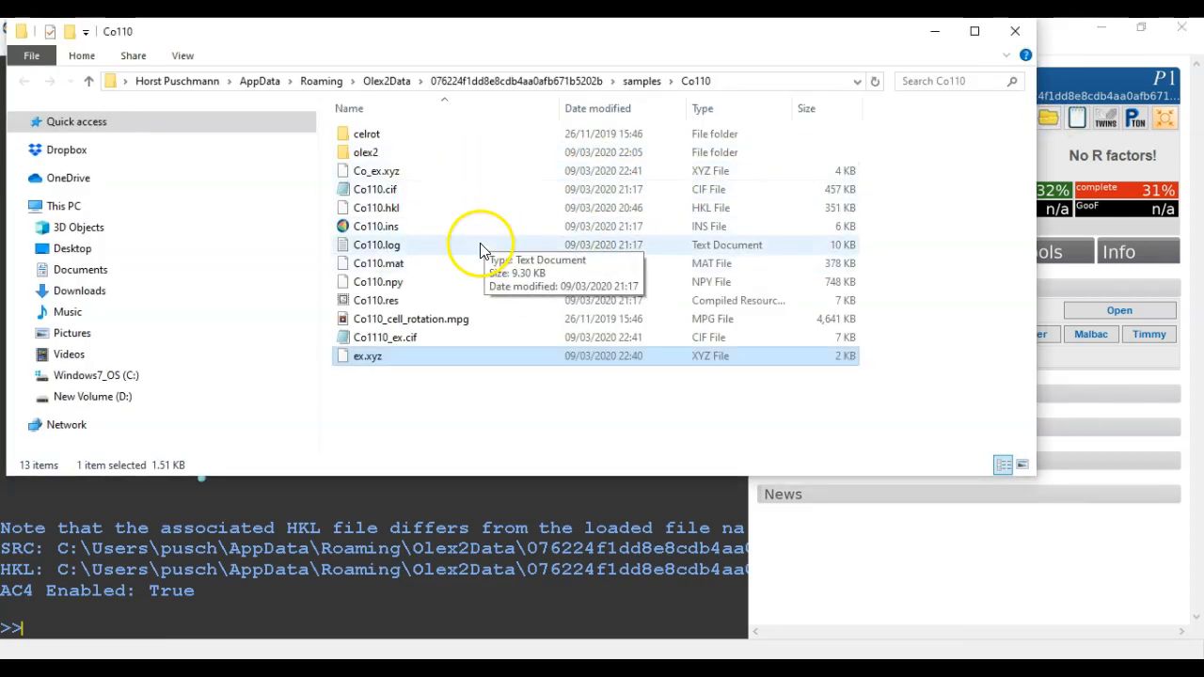
pyautogui.rightClick(388, 337)
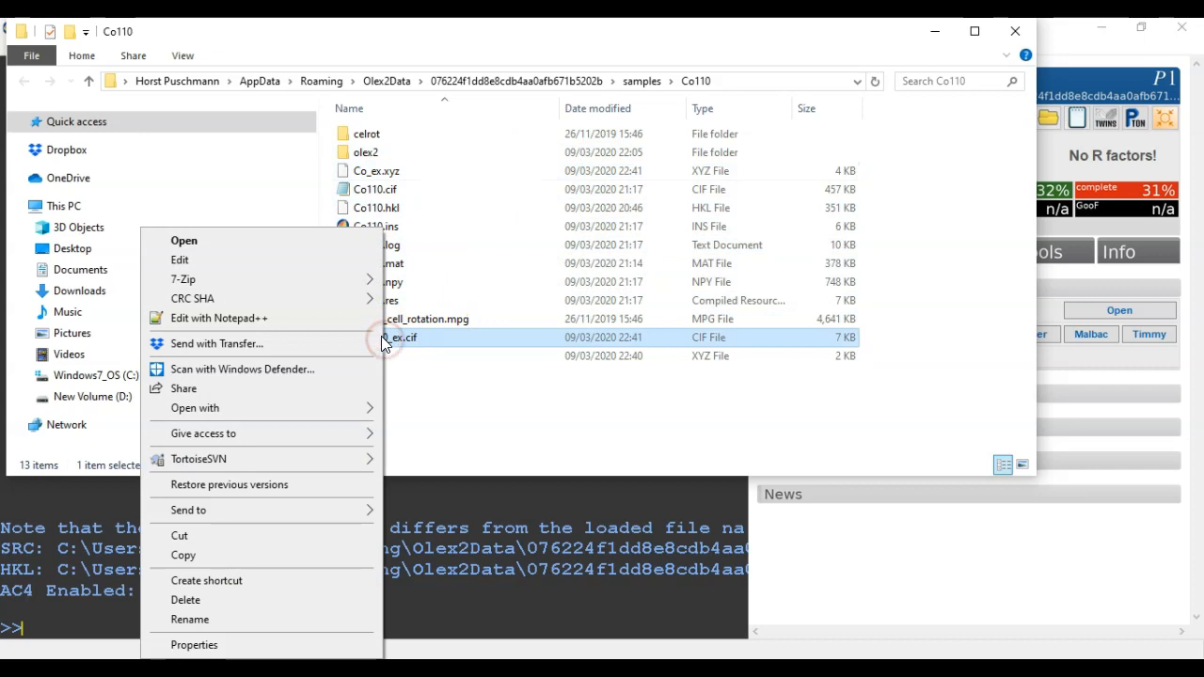
pyautogui.click(183, 240)
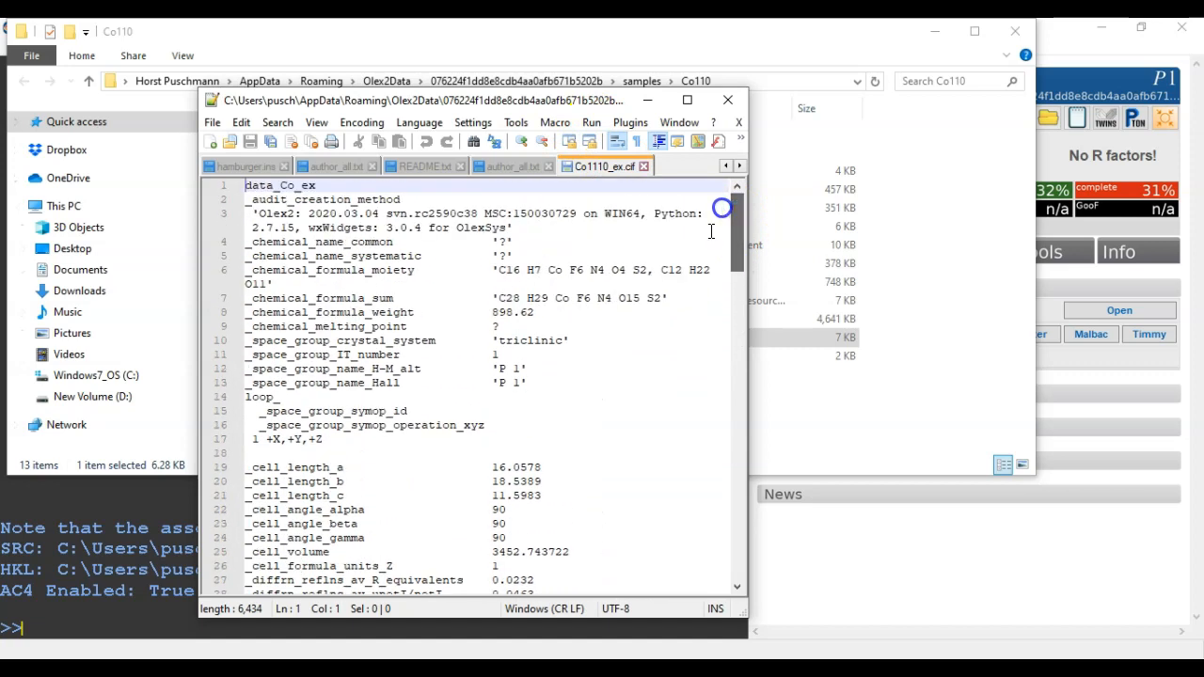
pyautogui.moveTo(726, 226)
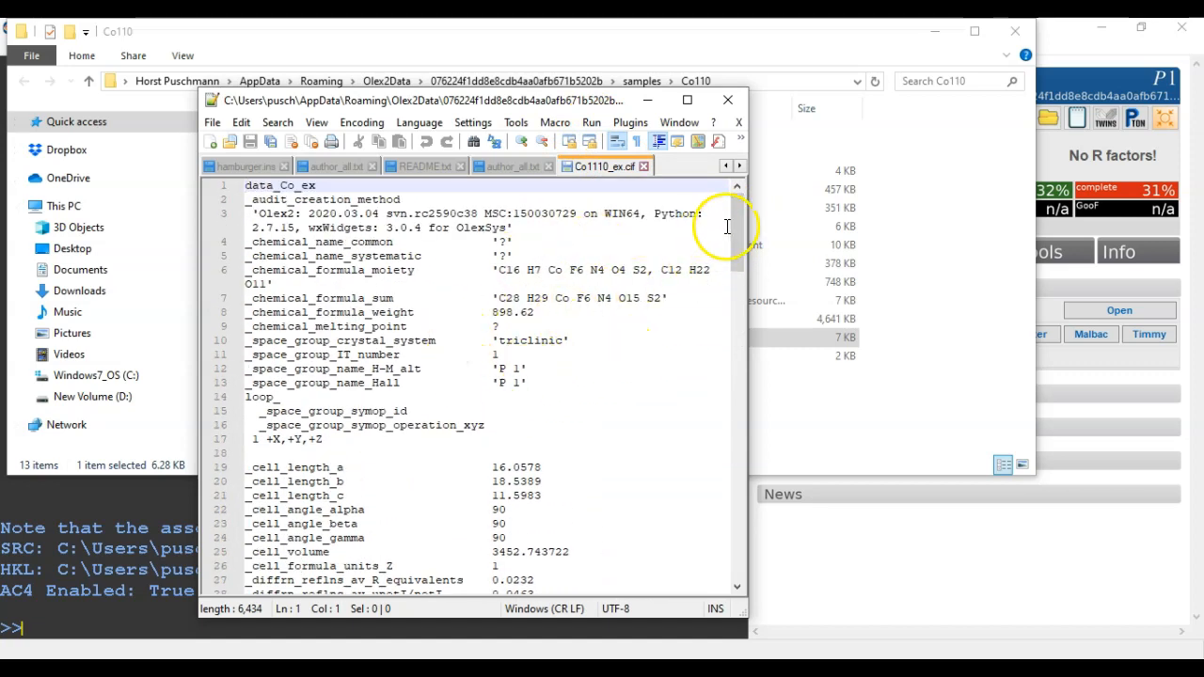